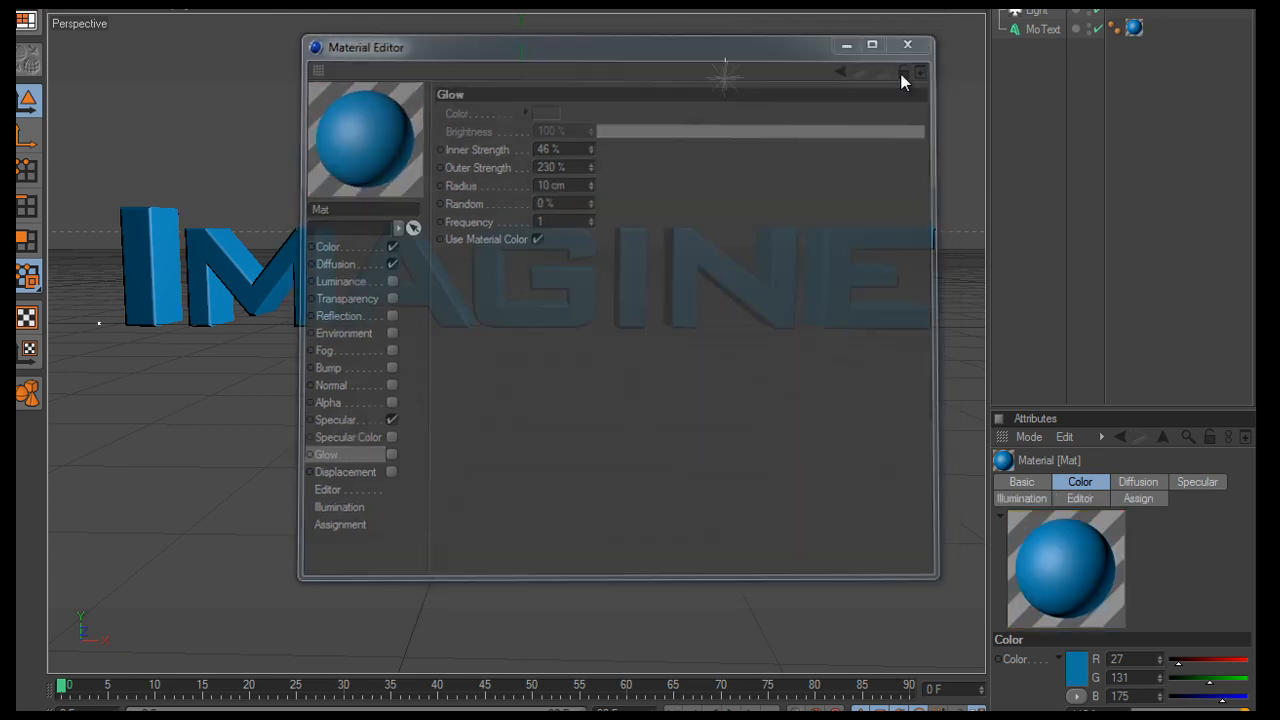
Close the Material Editor once glow is enabled, and orbit to view IMAGINE from slightly above.
left_click(907, 45)
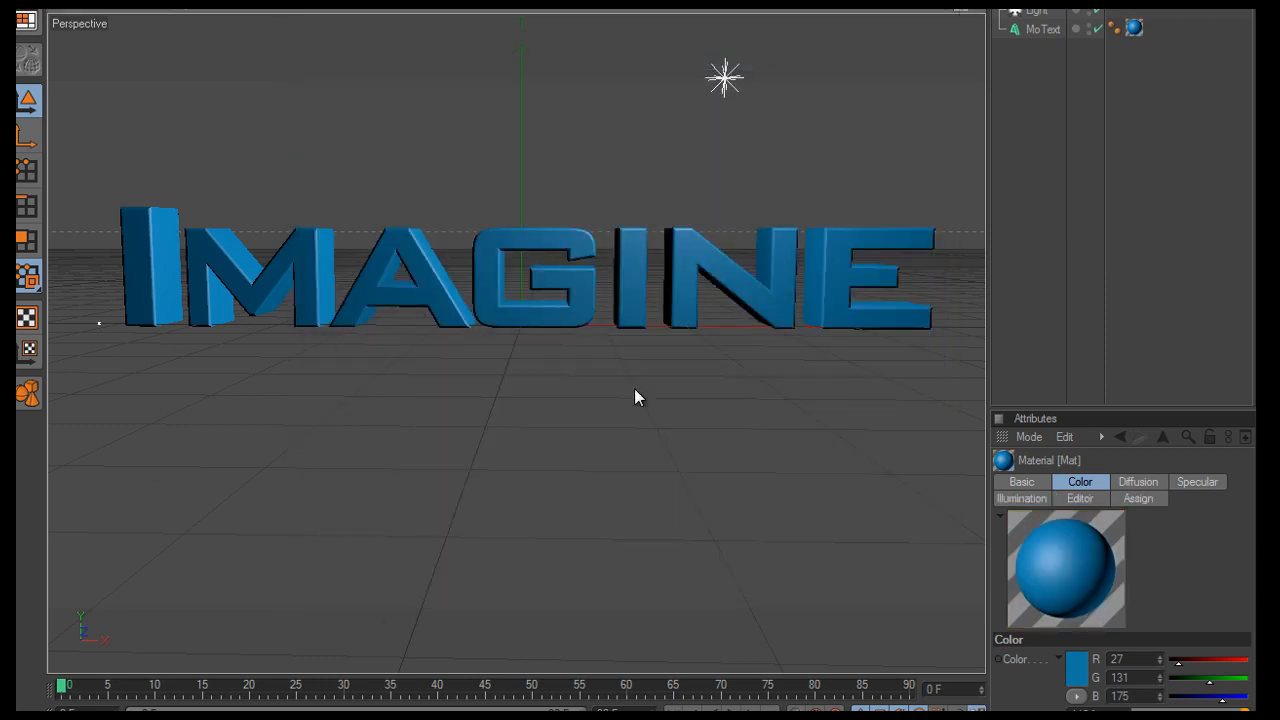
left_click_drag(640, 397, 665, 405)
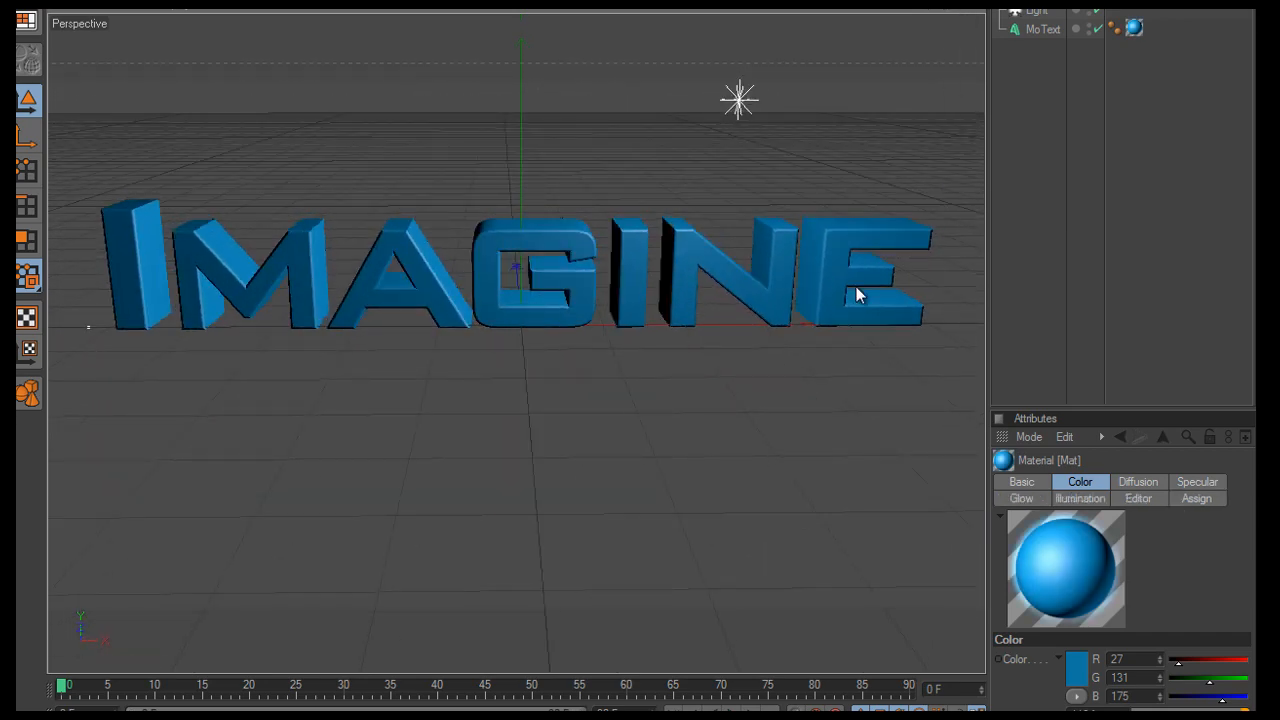
Select MoText and browse its Words and Basic tabs, ending on Caps (fillet, 3 steps, 3 cm).
left_click(548, 30)
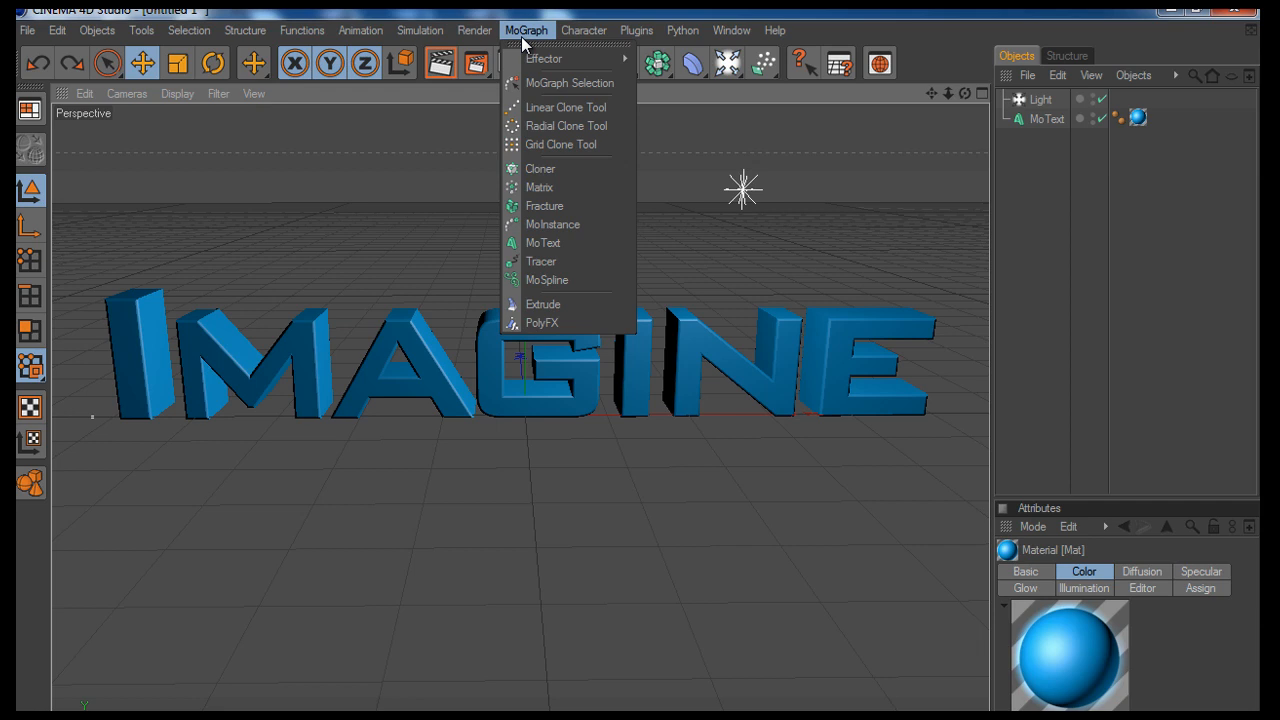
mouse_move(680, 356)
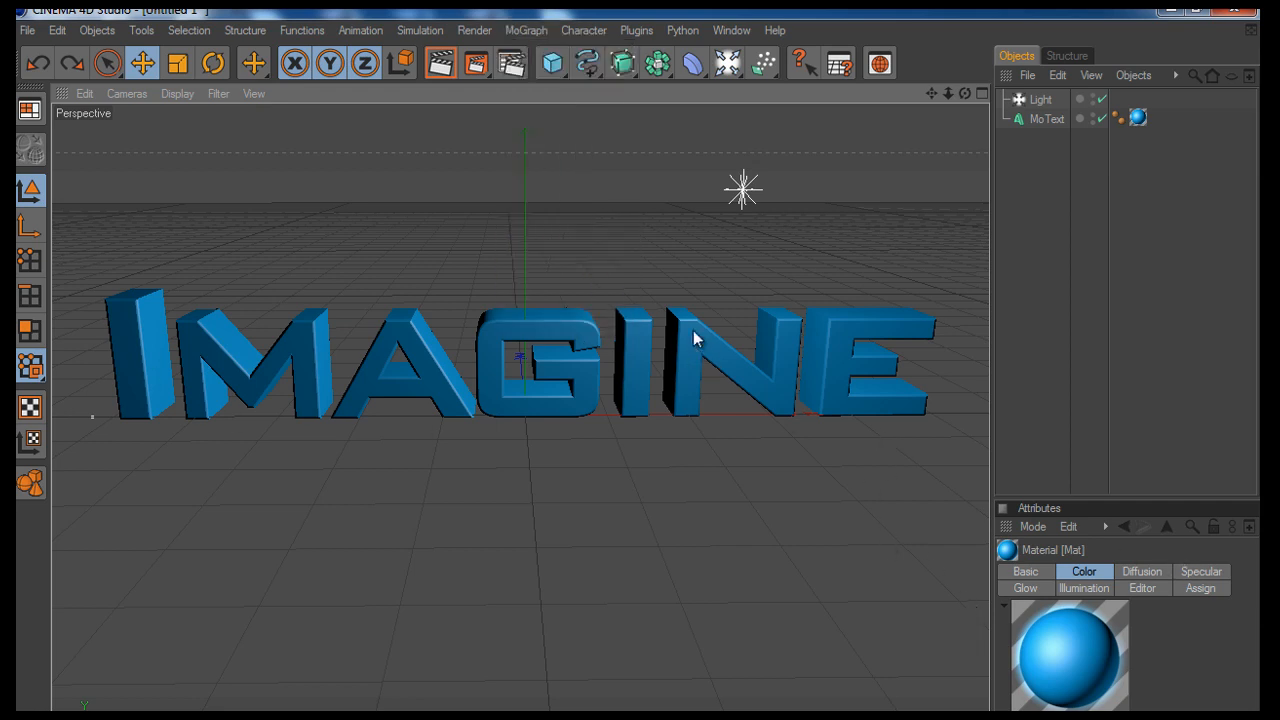
left_click(1046, 119)
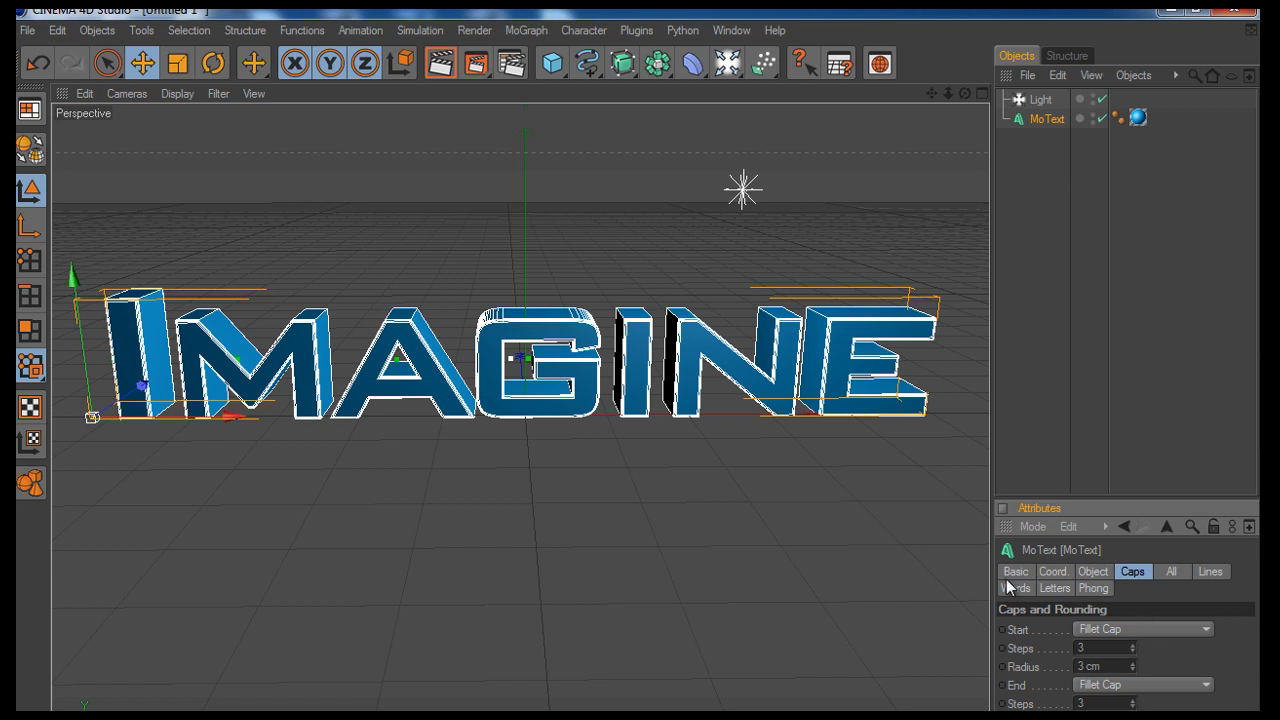
left_click(1016, 587)
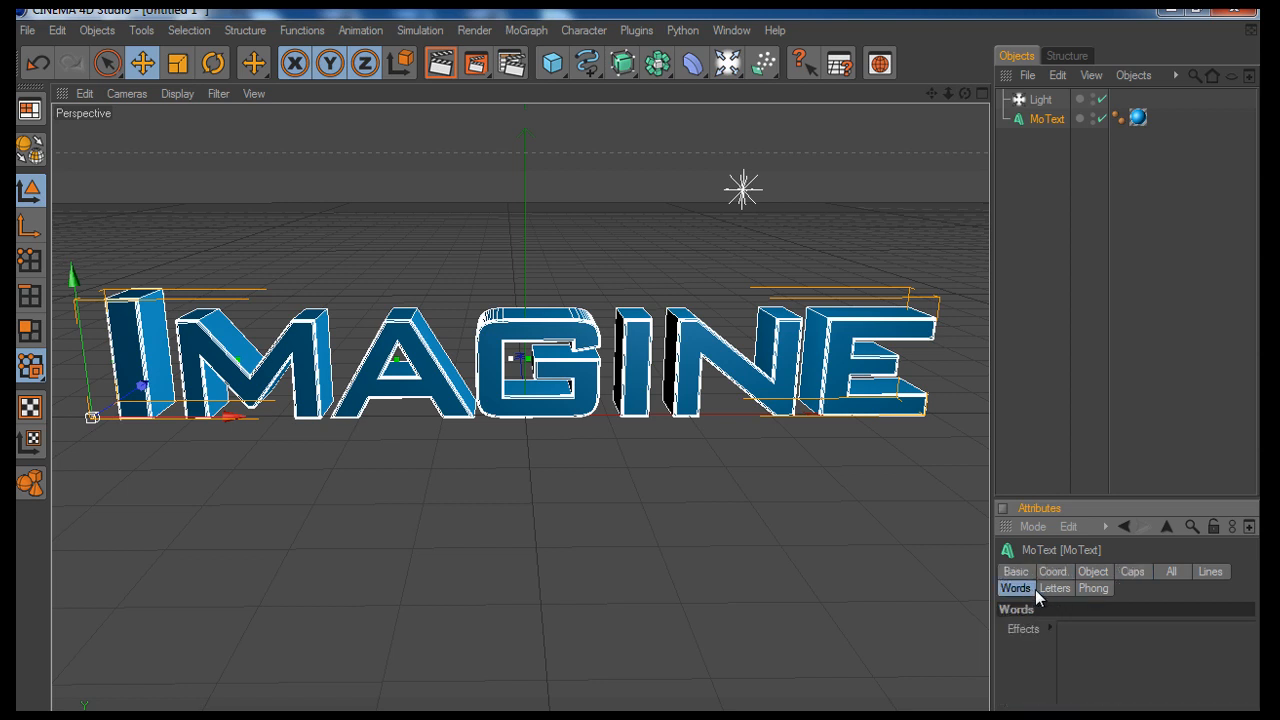
left_click(1015, 571)
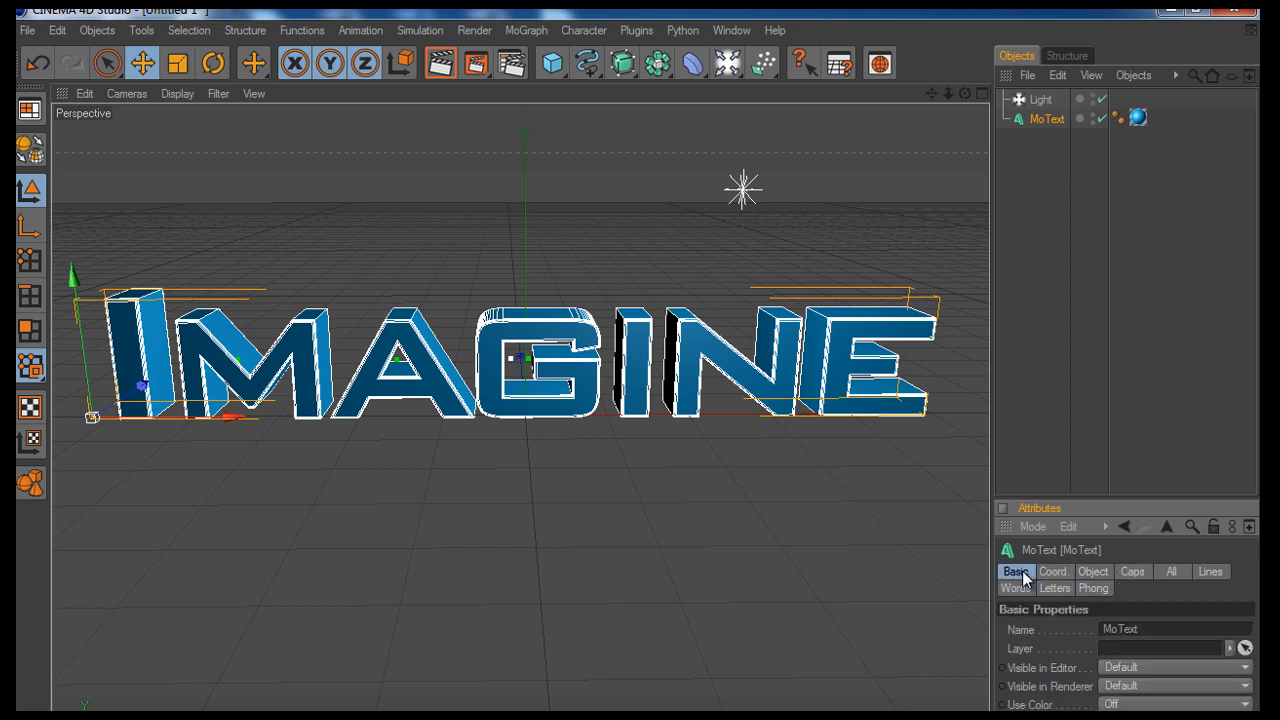
left_click(1094, 572)
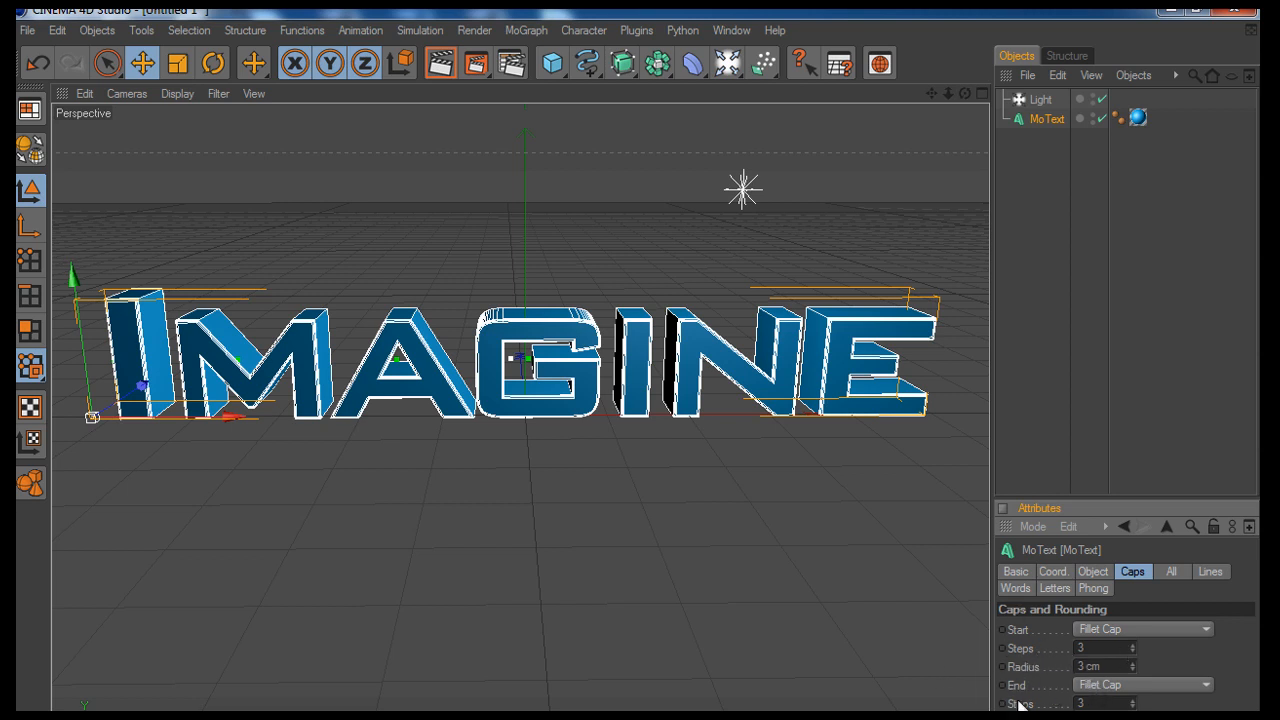
mouse_move(768, 142)
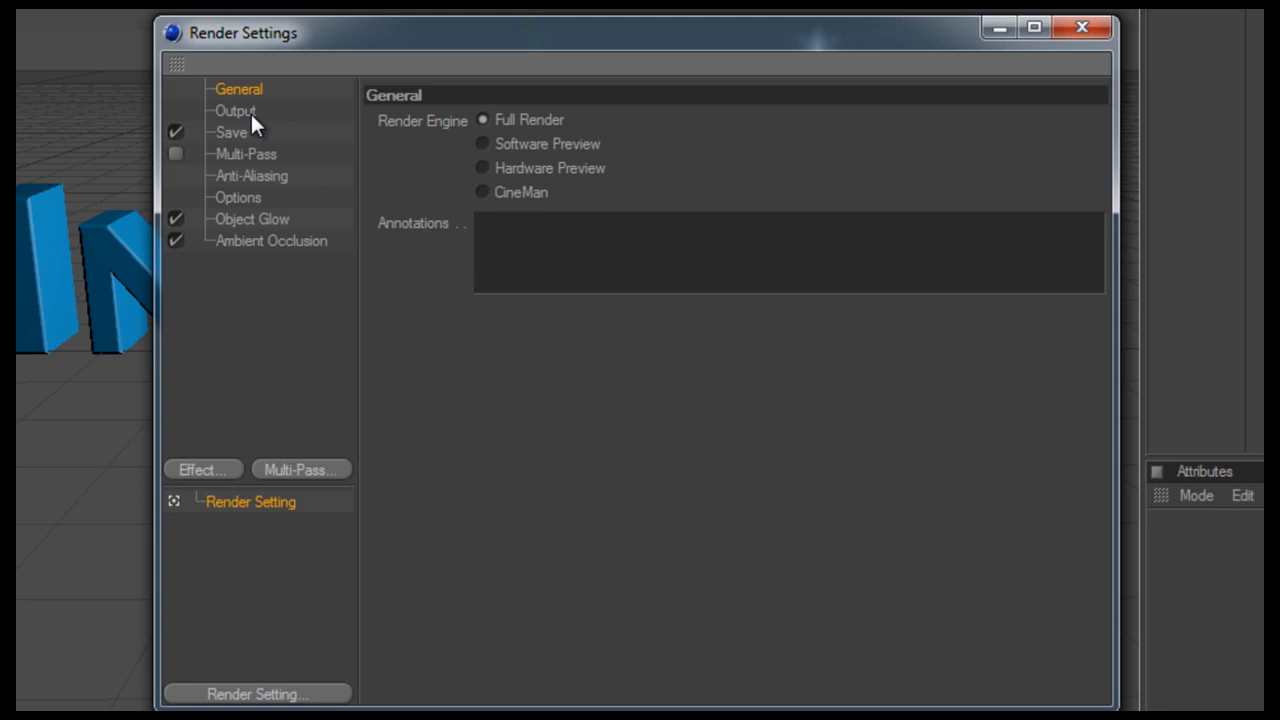
Choose the HDV/HDTV 720 29.97 output preset for 1280 × 720 renders.
left_click(237, 108)
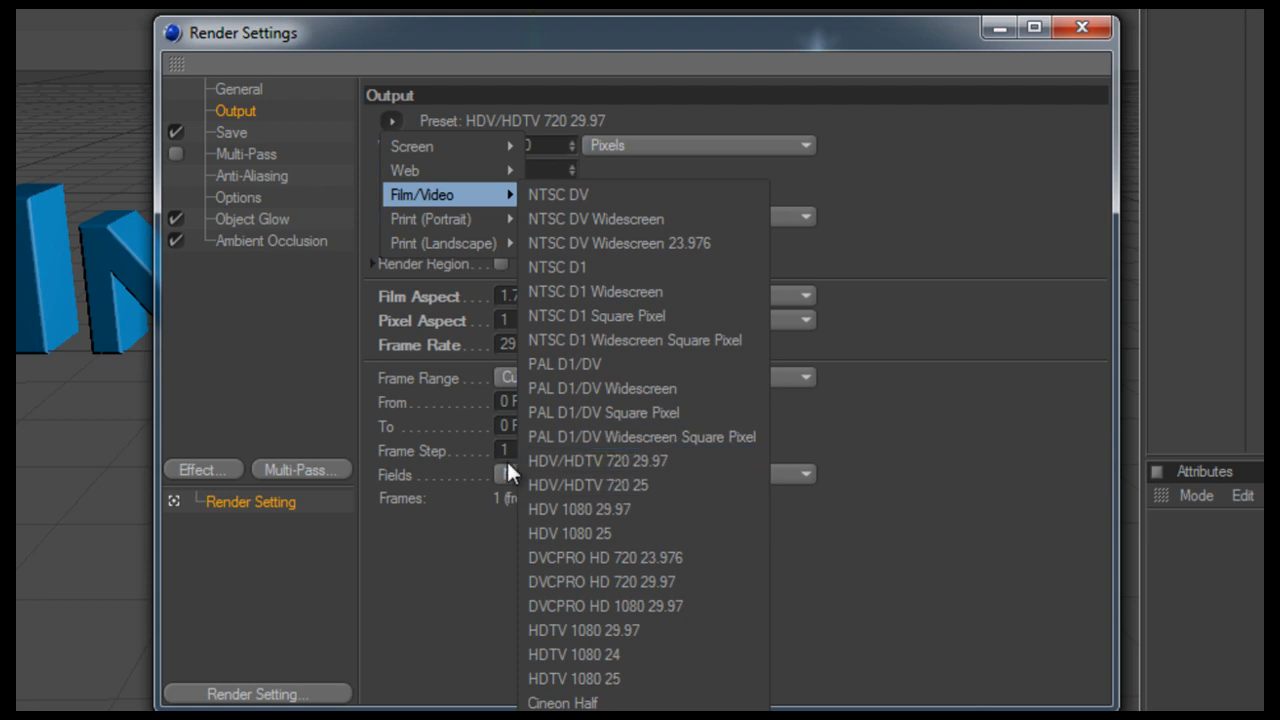
left_click(594, 461)
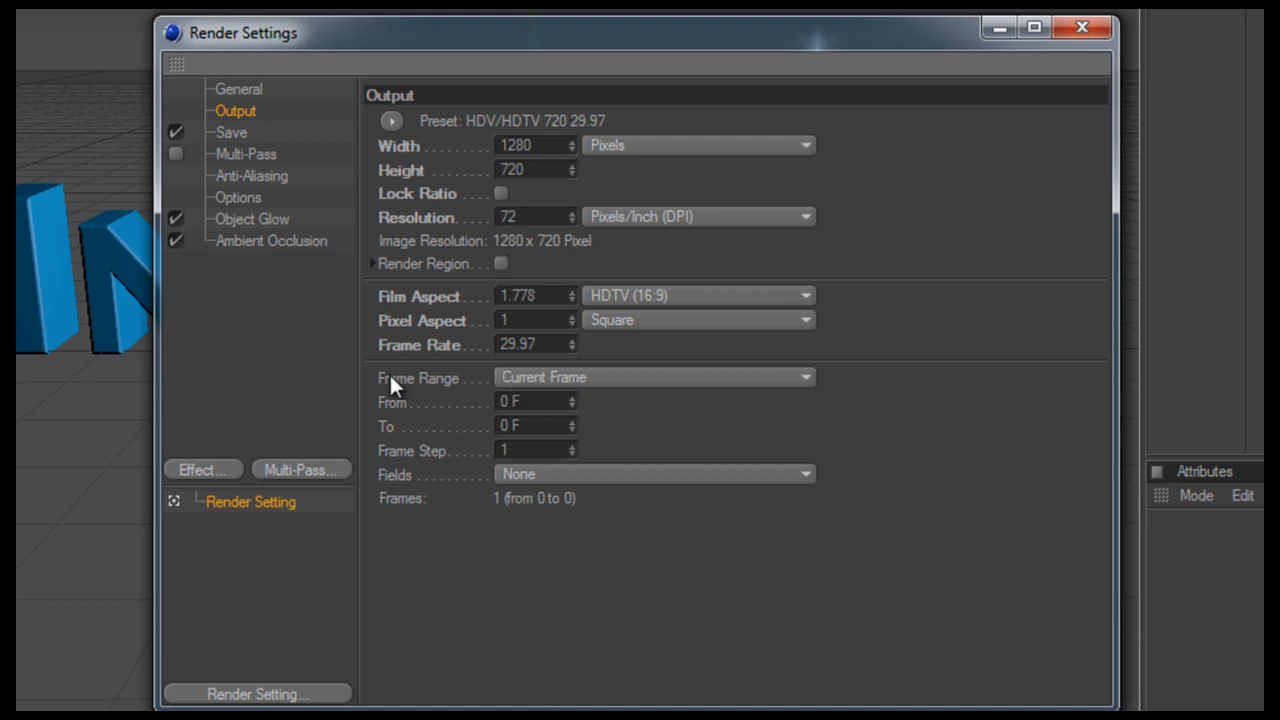
mouse_move(425, 421)
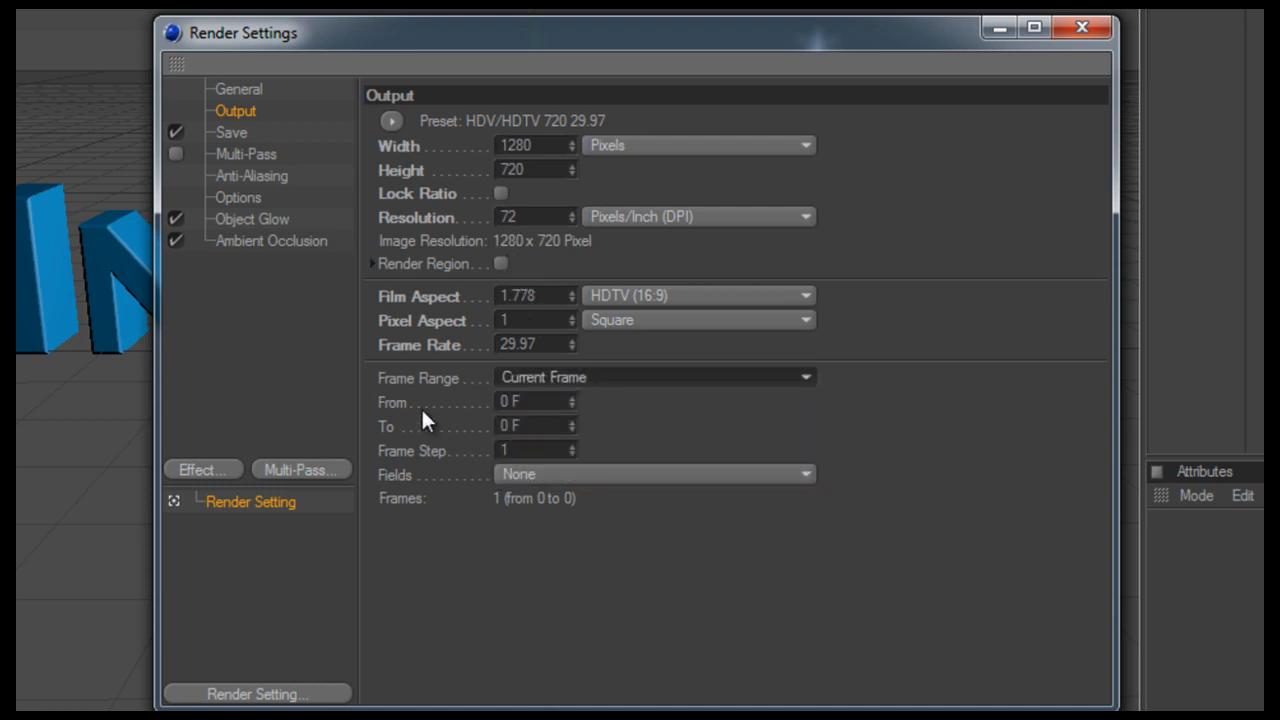
Save renders to Desktop as Pinkslurpy in PNG format with alpha channel.
left_click(231, 131)
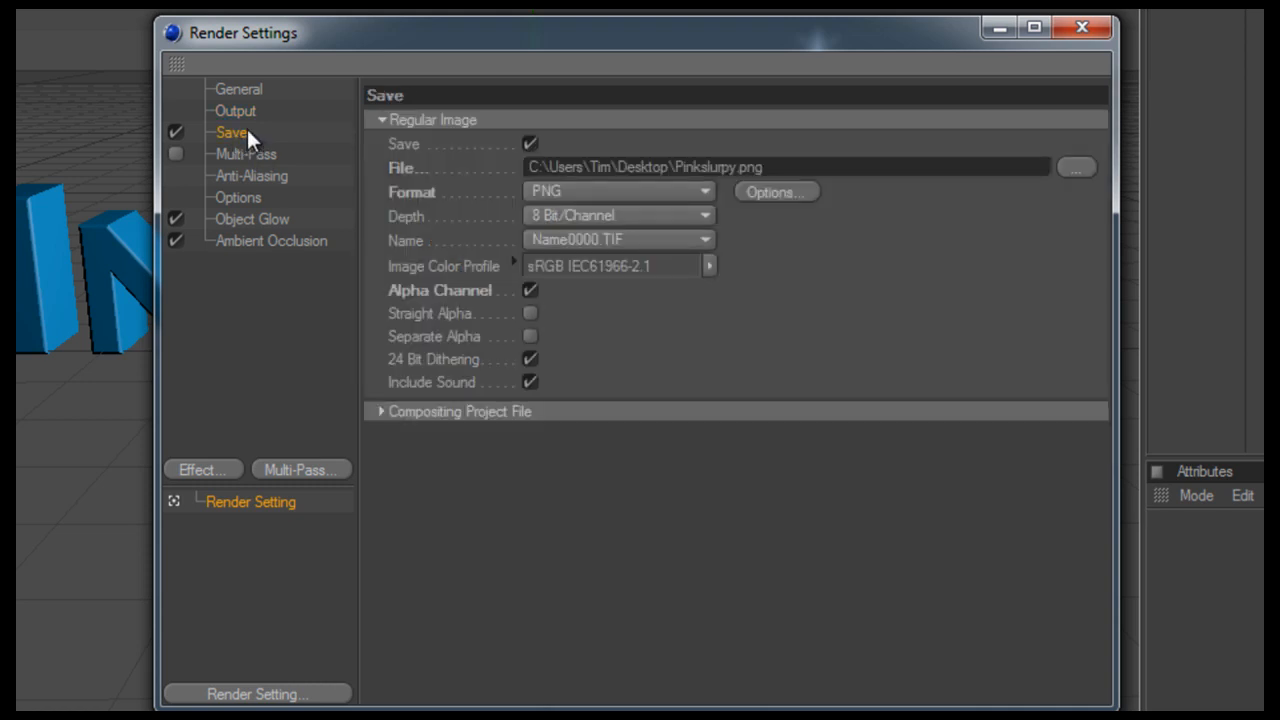
mouse_move(493, 150)
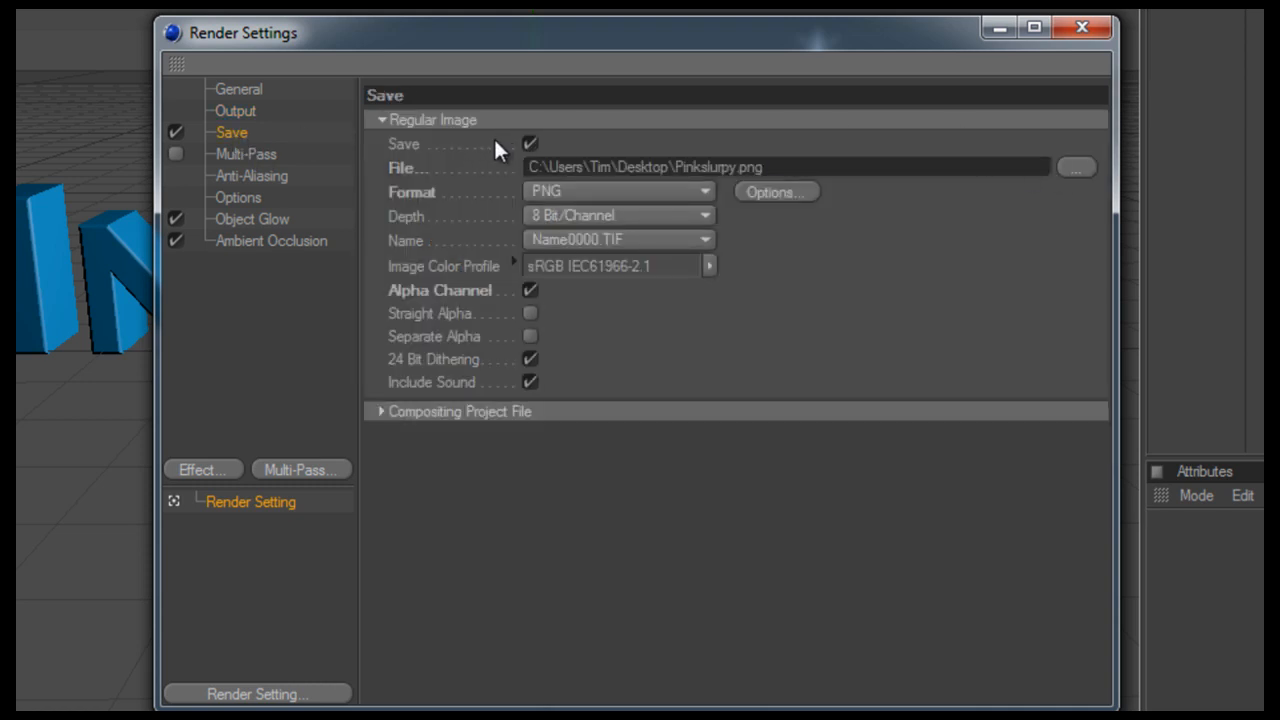
left_click(1082, 165)
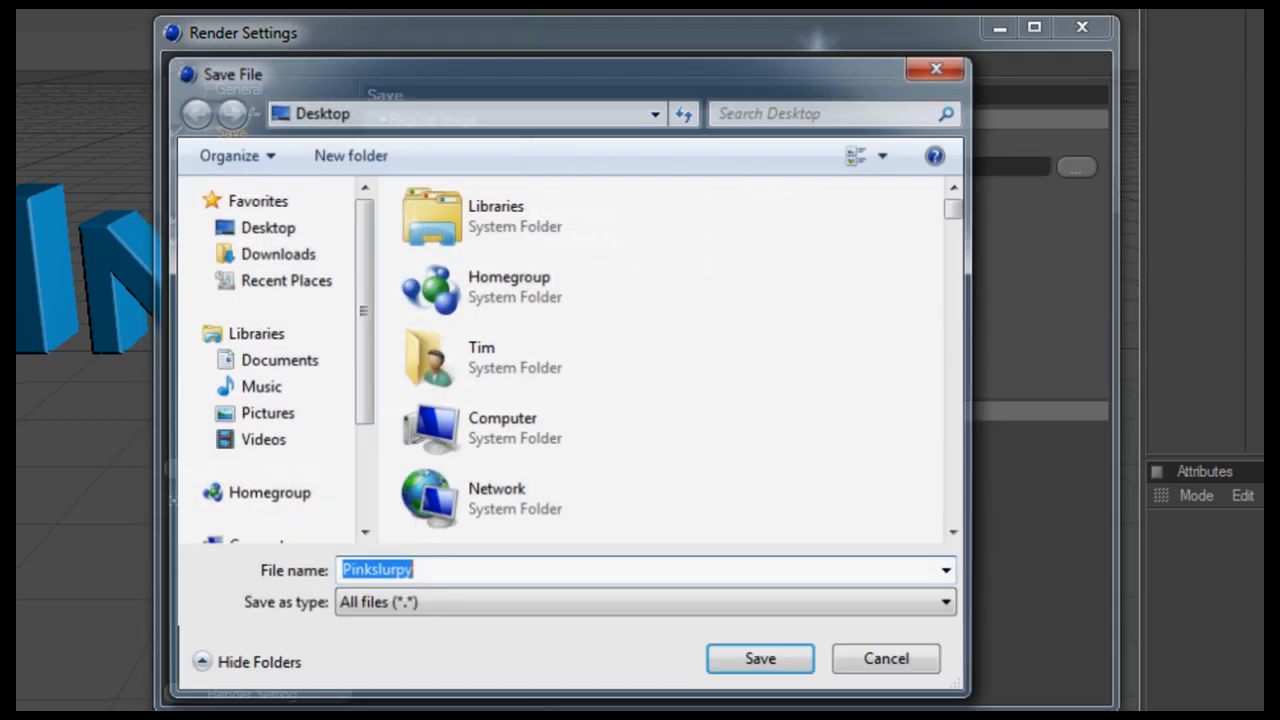
left_click(760, 659)
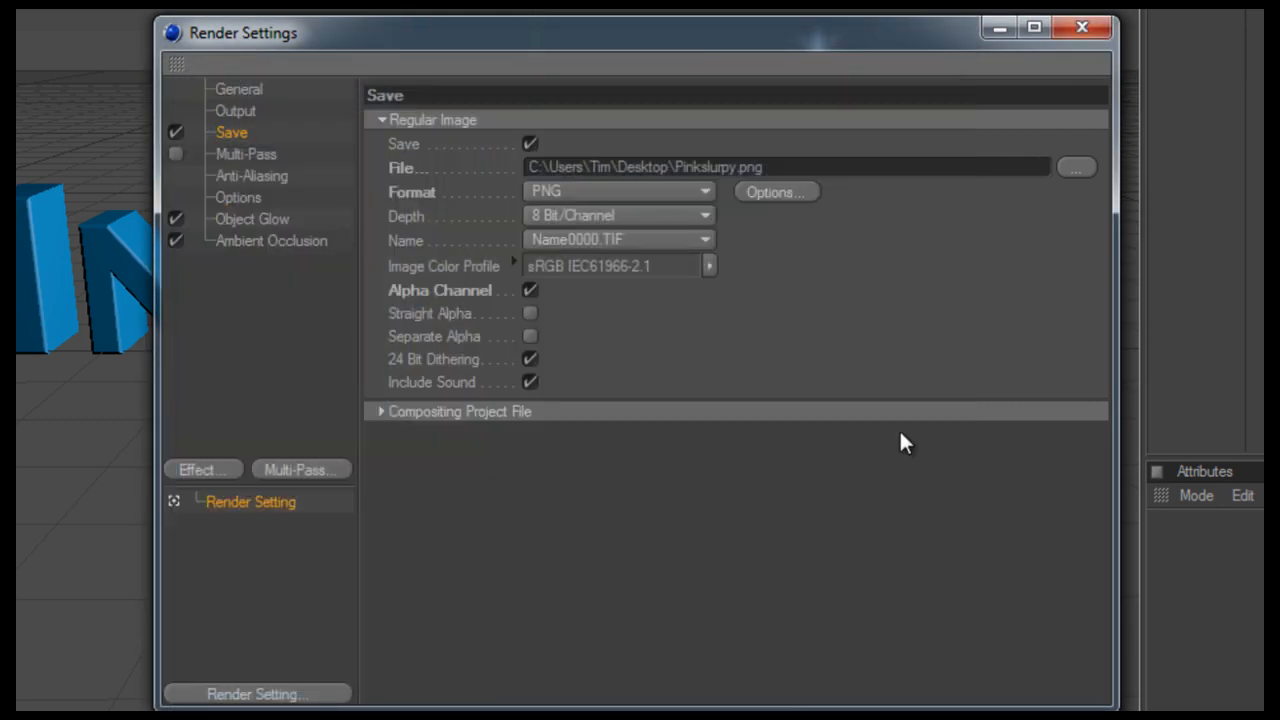
mouse_move(439, 205)
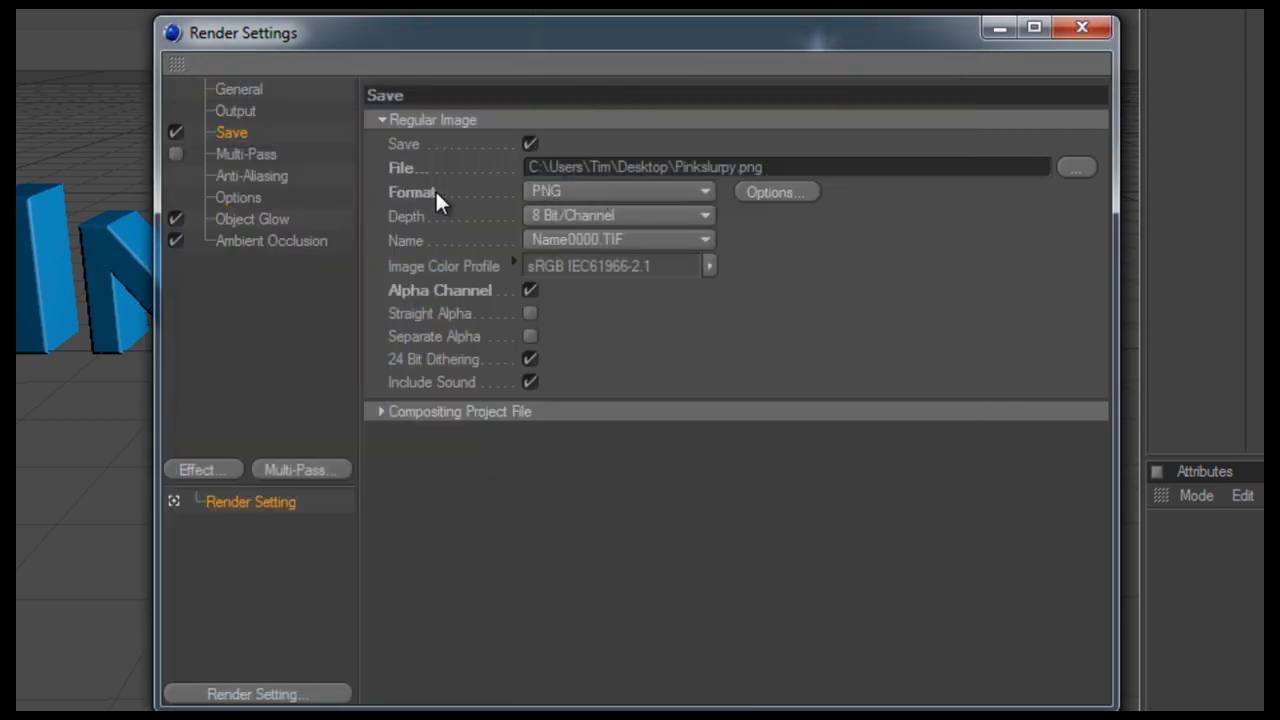
left_click(618, 191)
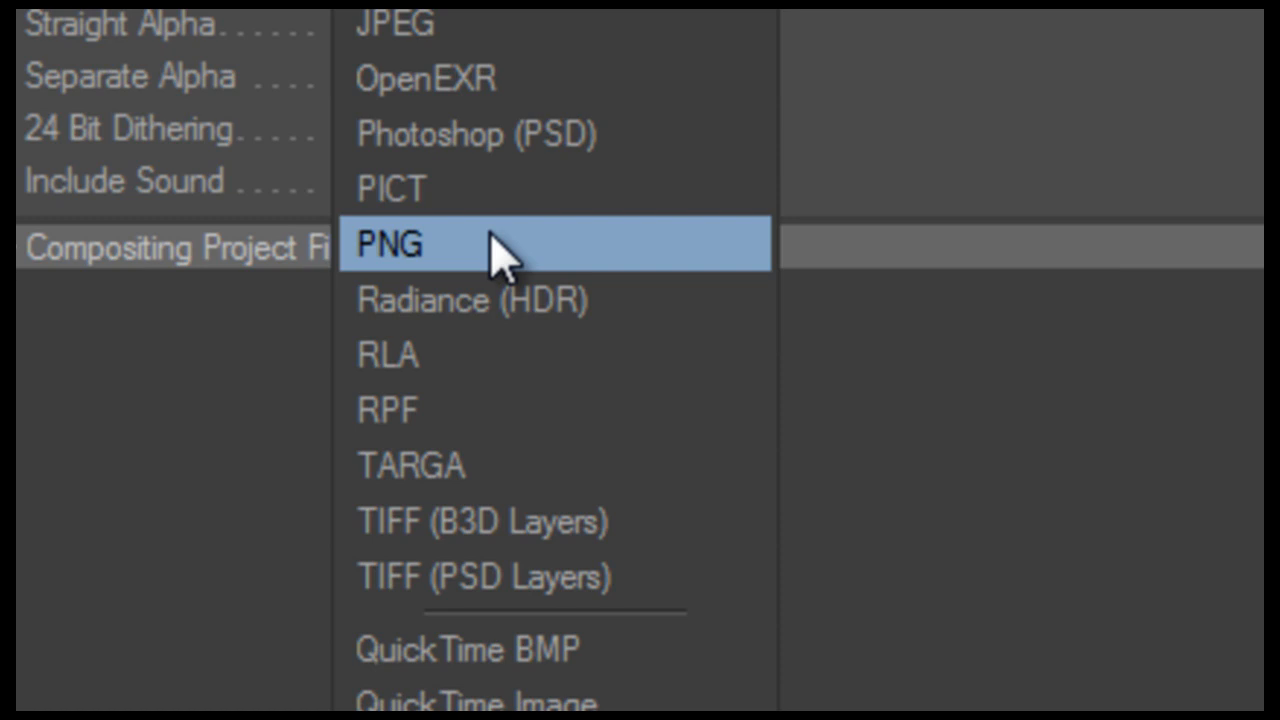
left_click(404, 245)
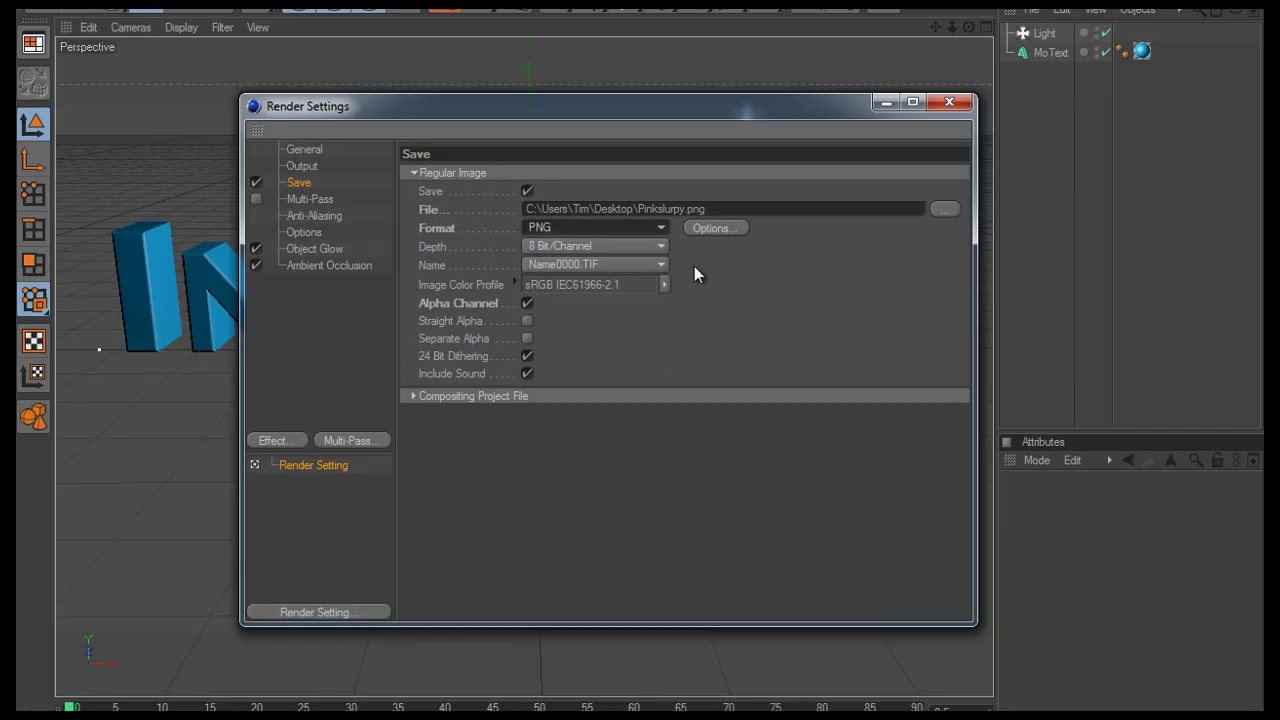
mouse_move(348, 305)
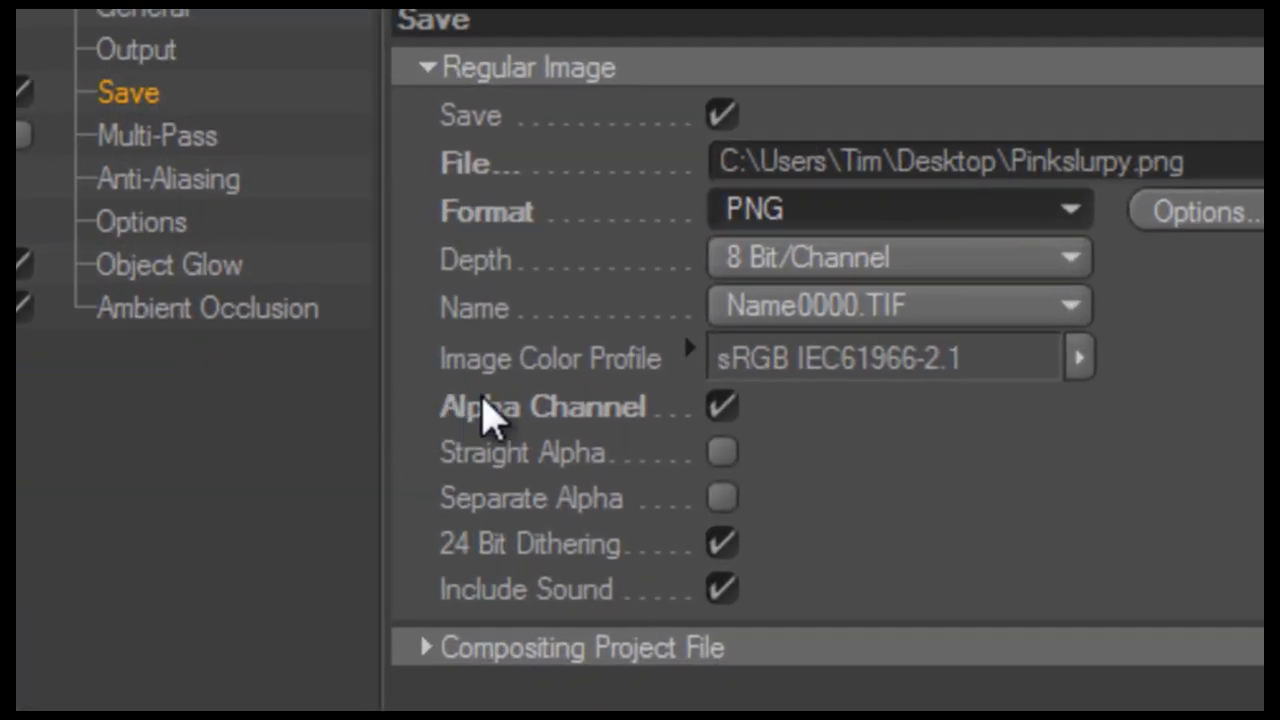
mouse_move(410, 435)
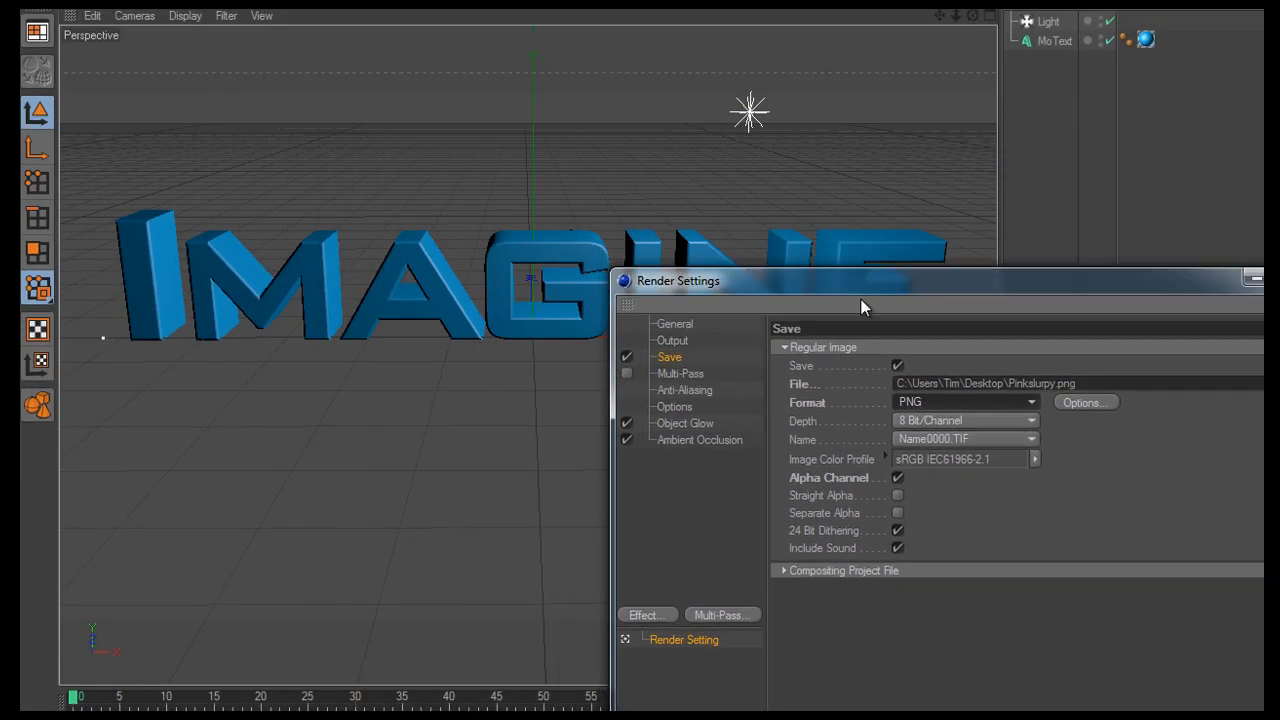
left_click_drag(864, 280, 857, 383)
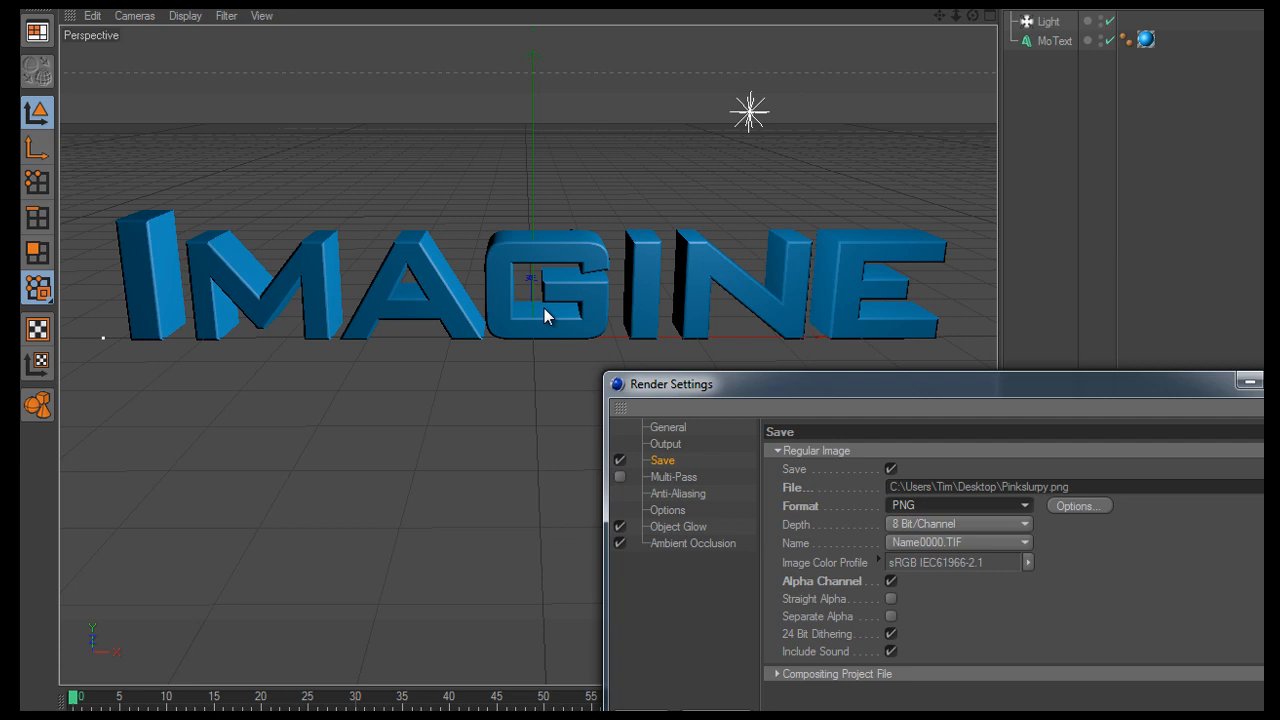
mouse_move(178, 213)
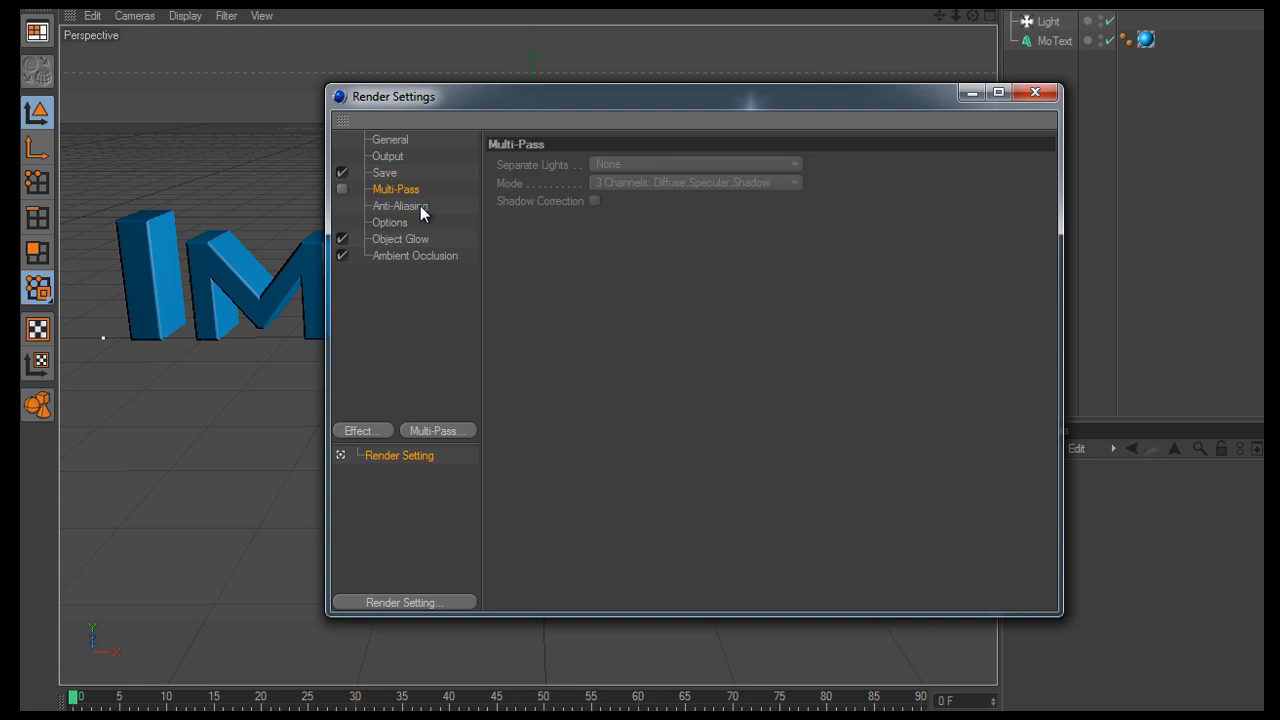
Review Anti-Aliasing (Still Image filter), Options, Object Glow and Ambient Occlusion render pages.
left_click(400, 205)
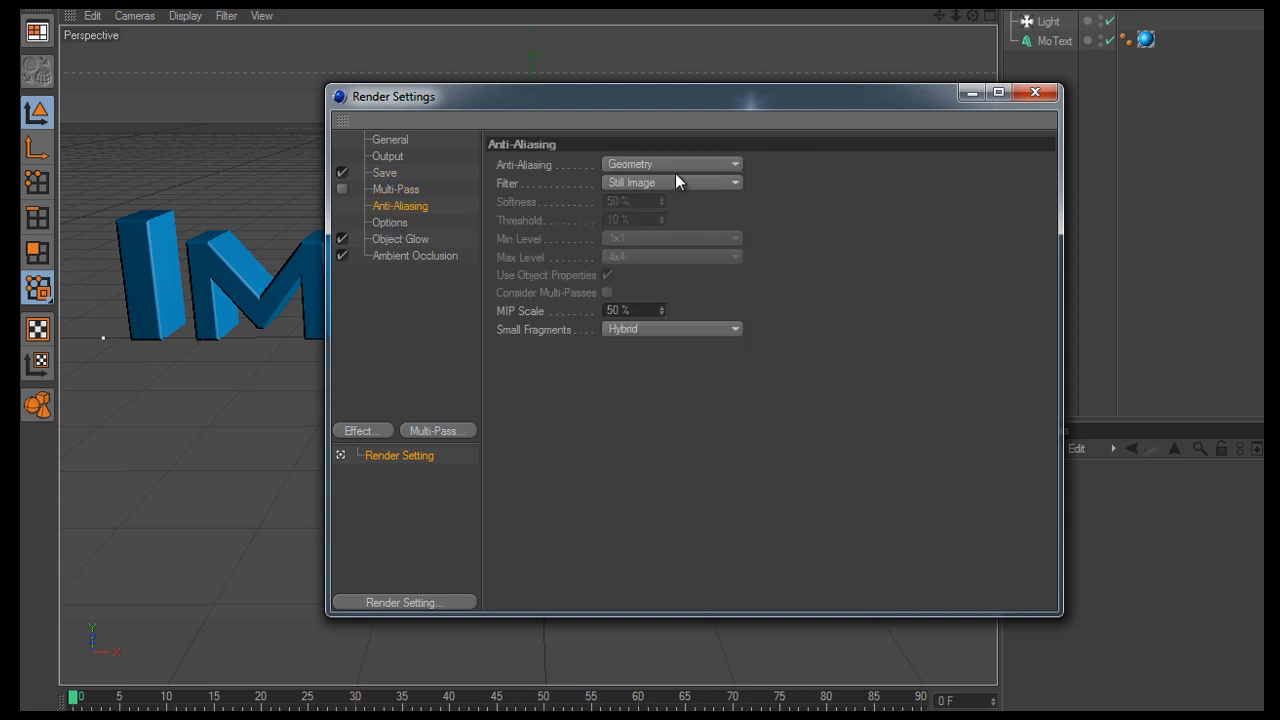
left_click(670, 163)
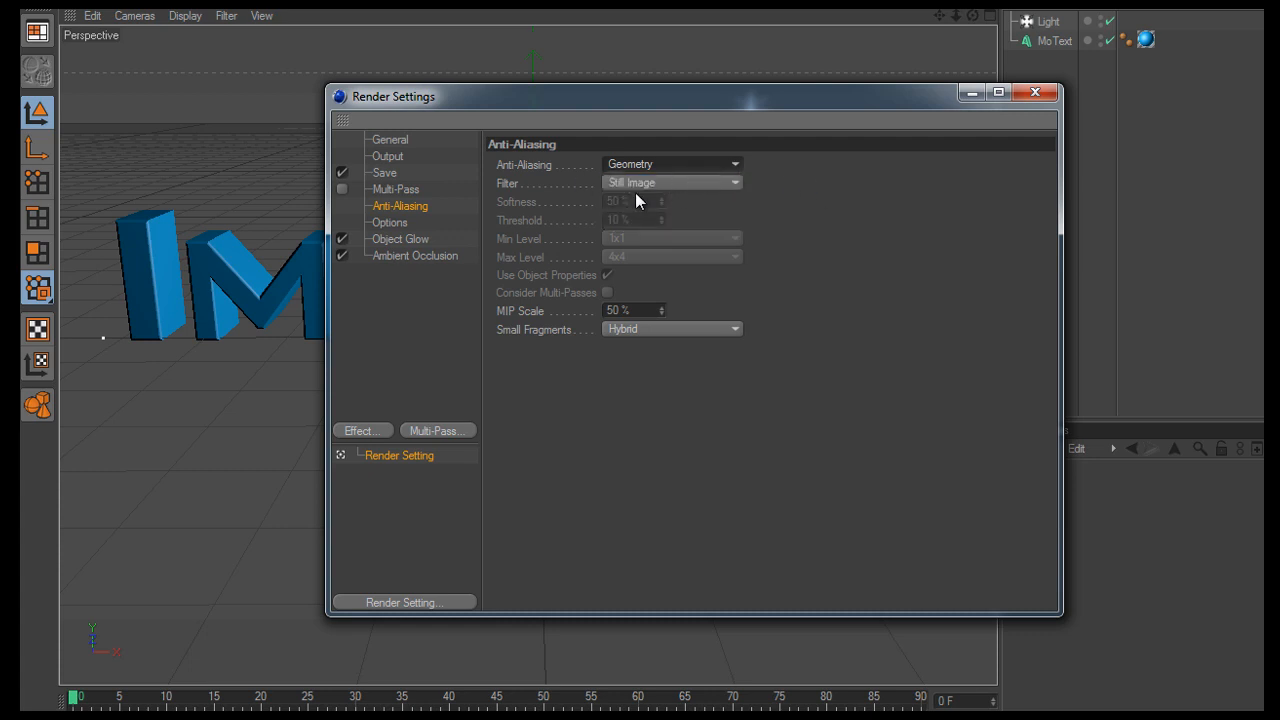
left_click(389, 222)
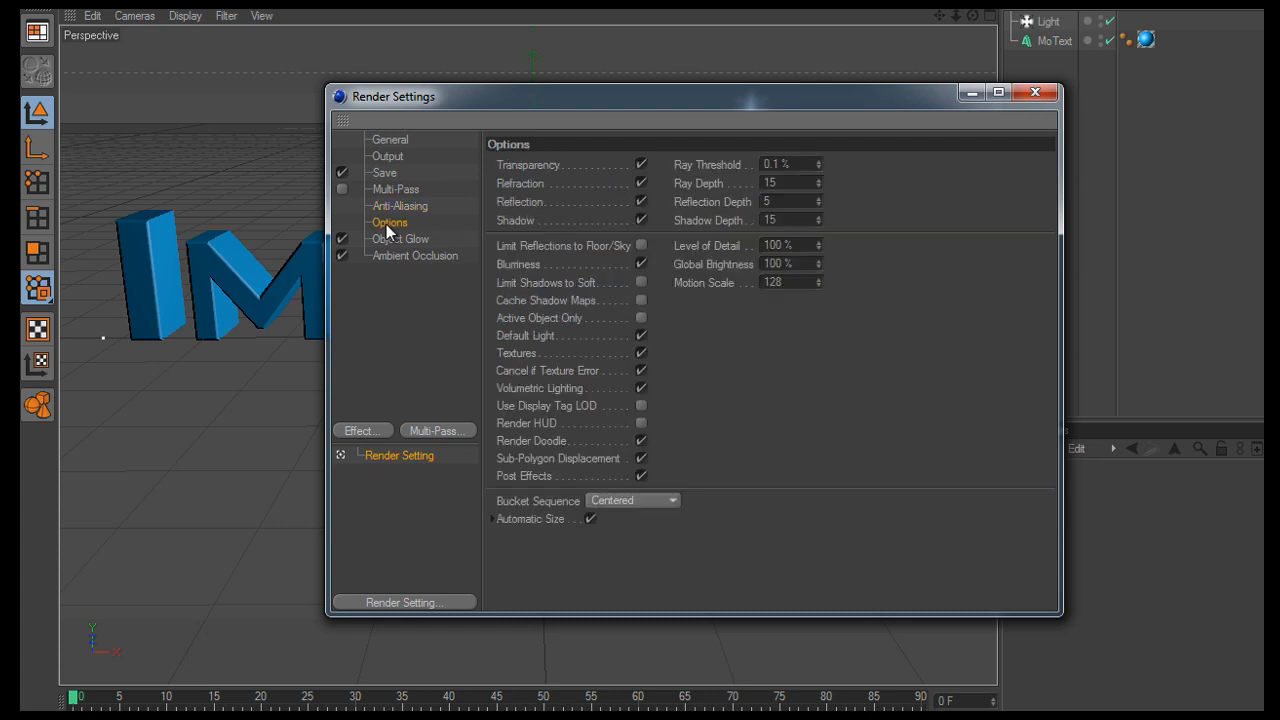
left_click(399, 238)
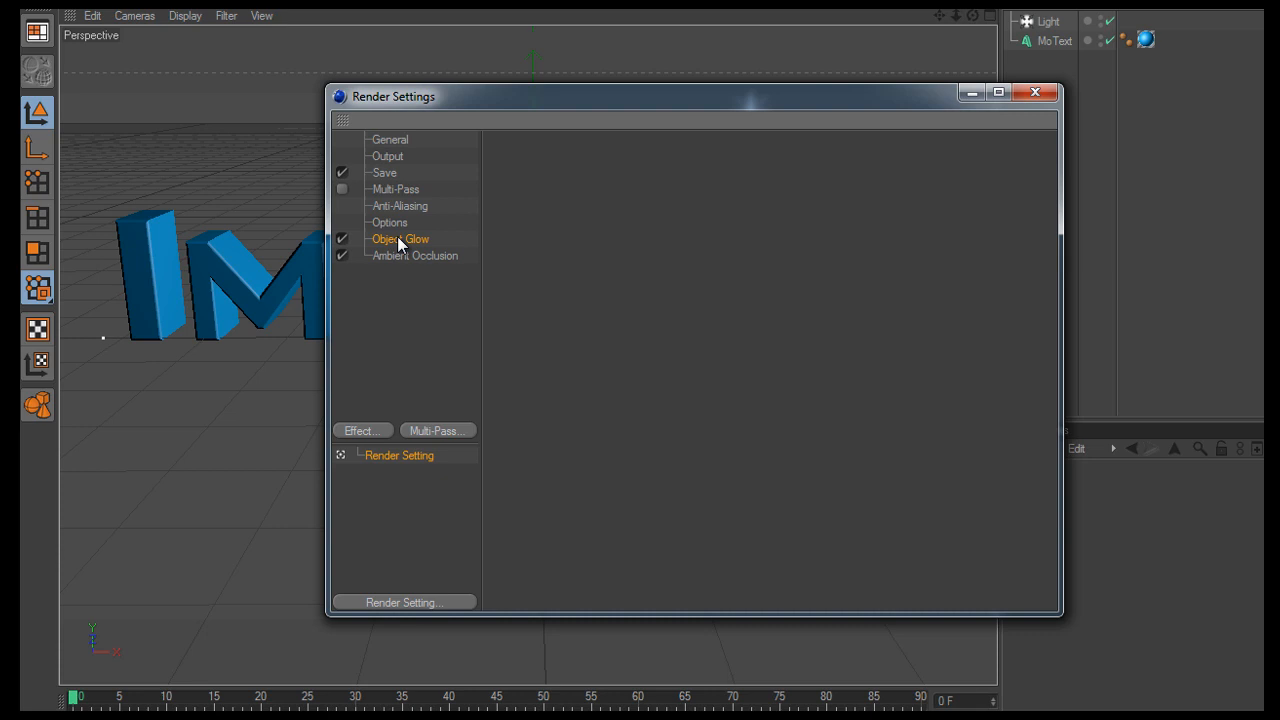
left_click(414, 255)
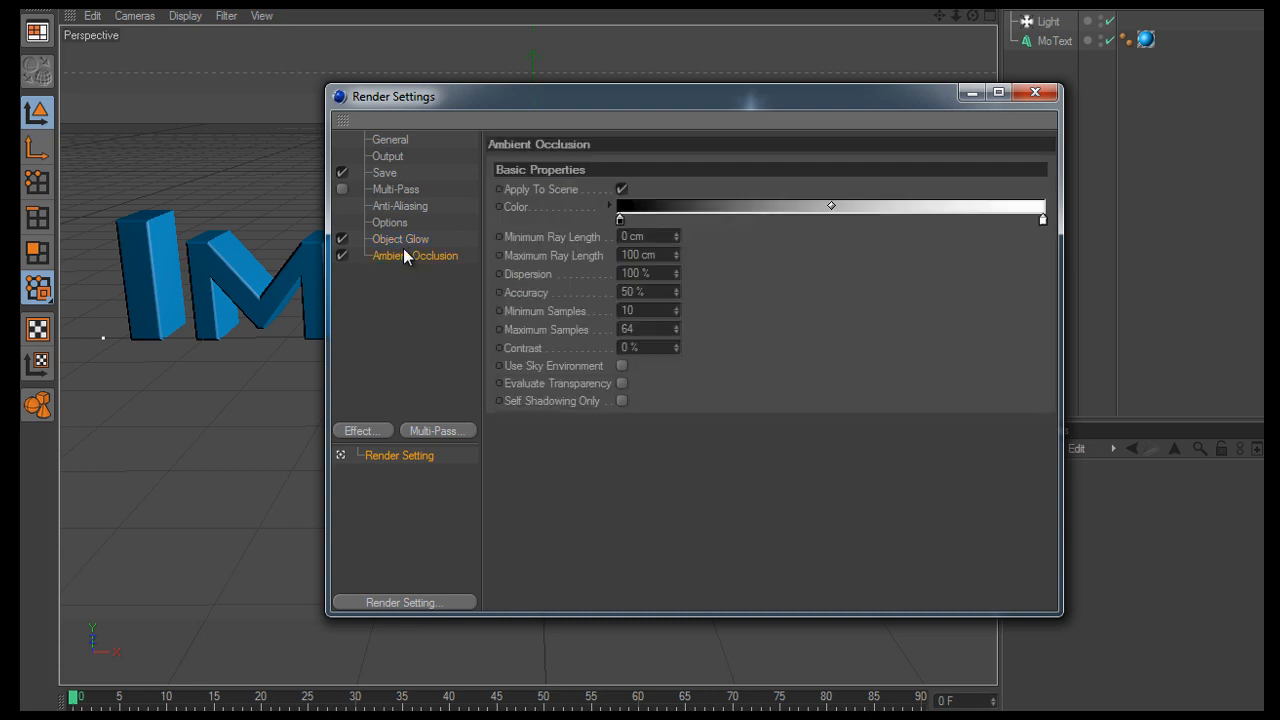
left_click(362, 430)
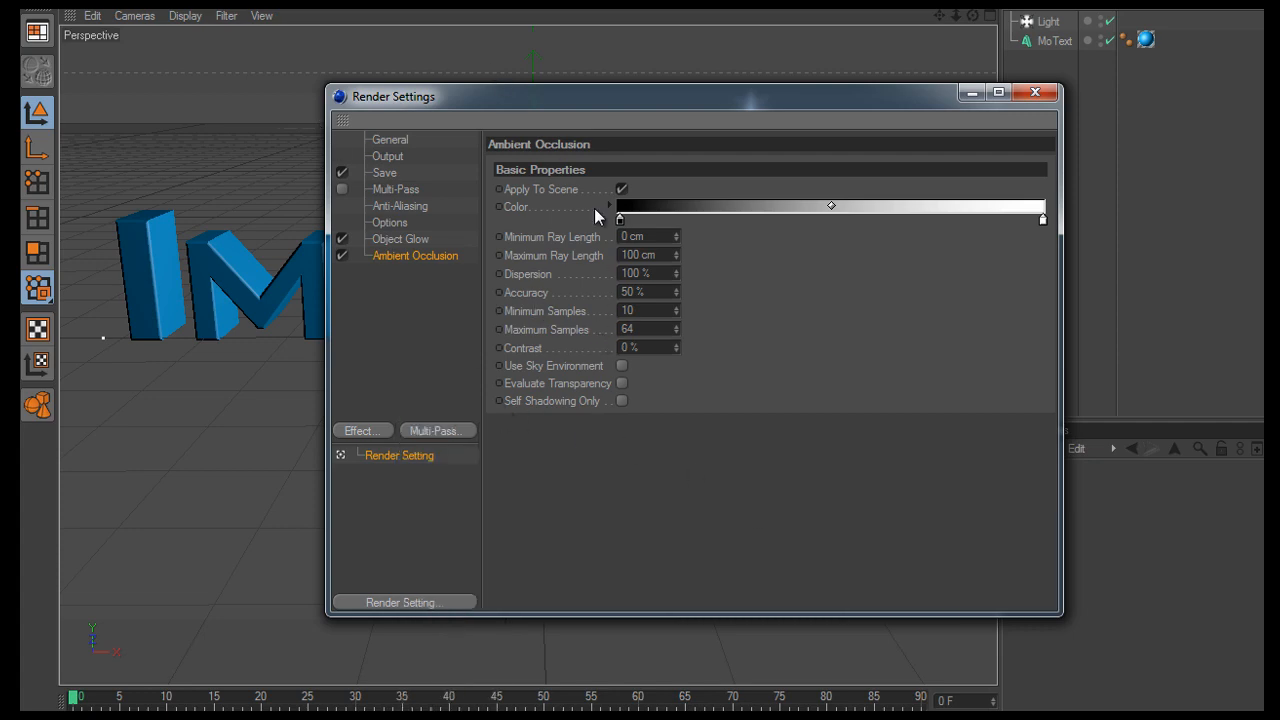
left_click(1035, 92)
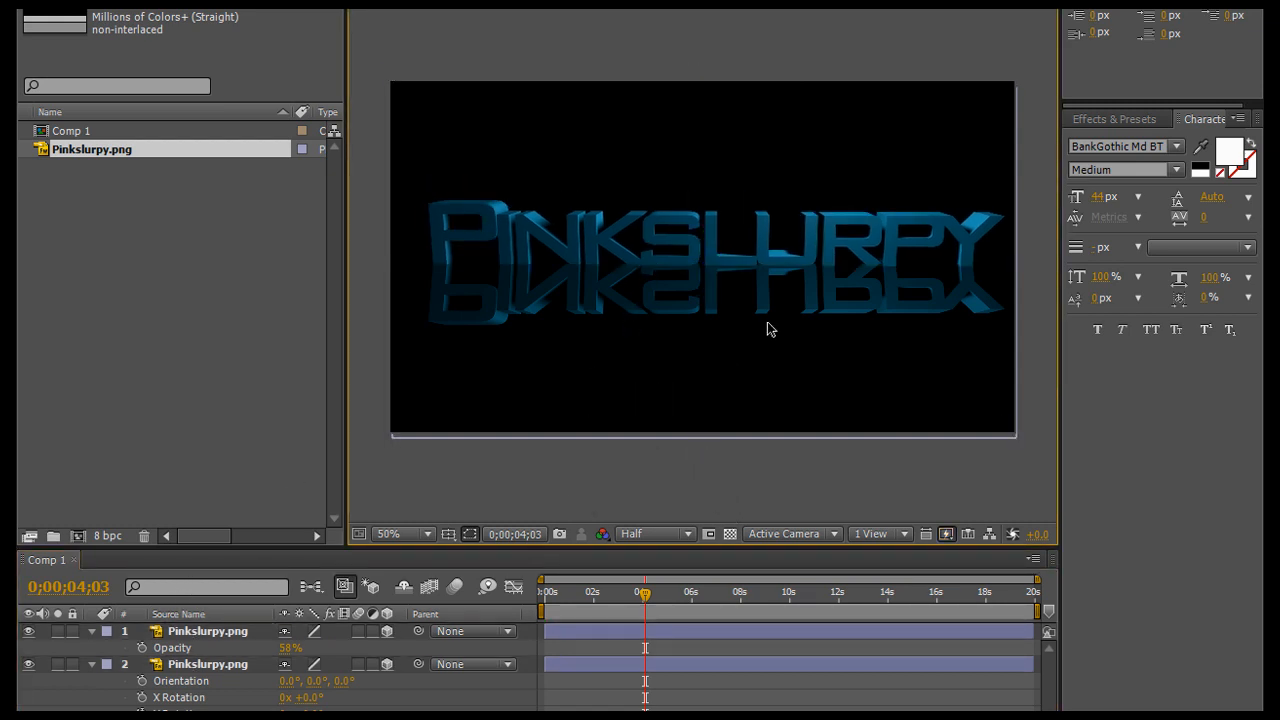
mouse_move(598, 148)
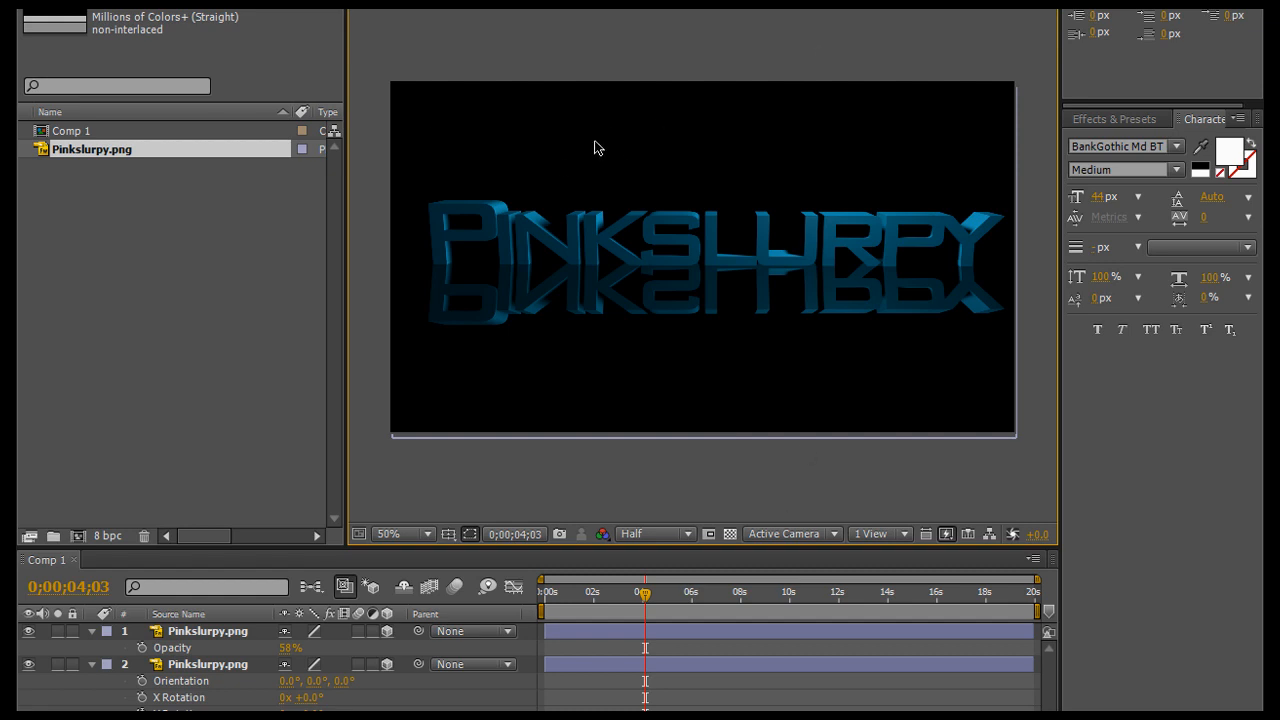